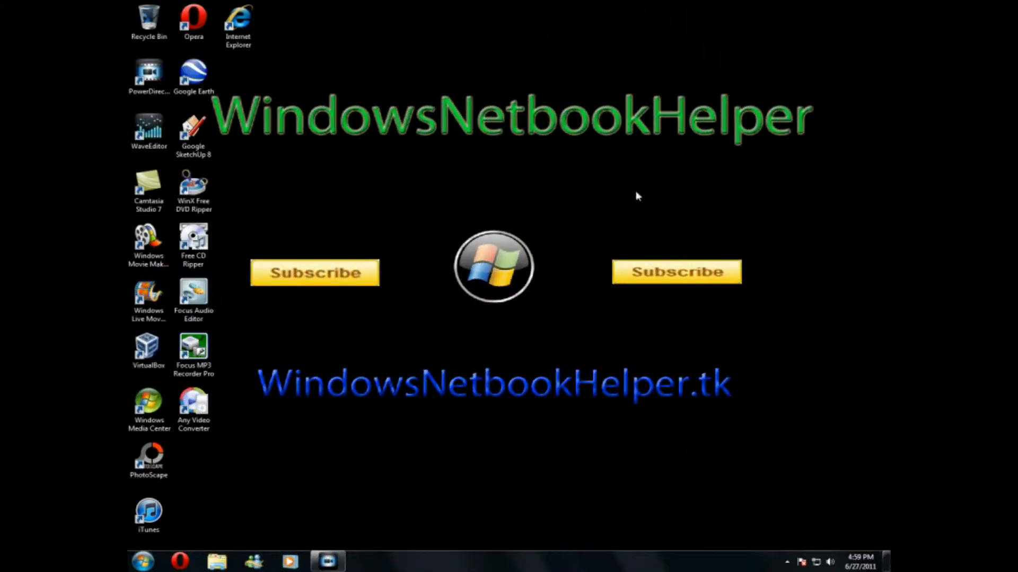
mouse_move(522, 406)
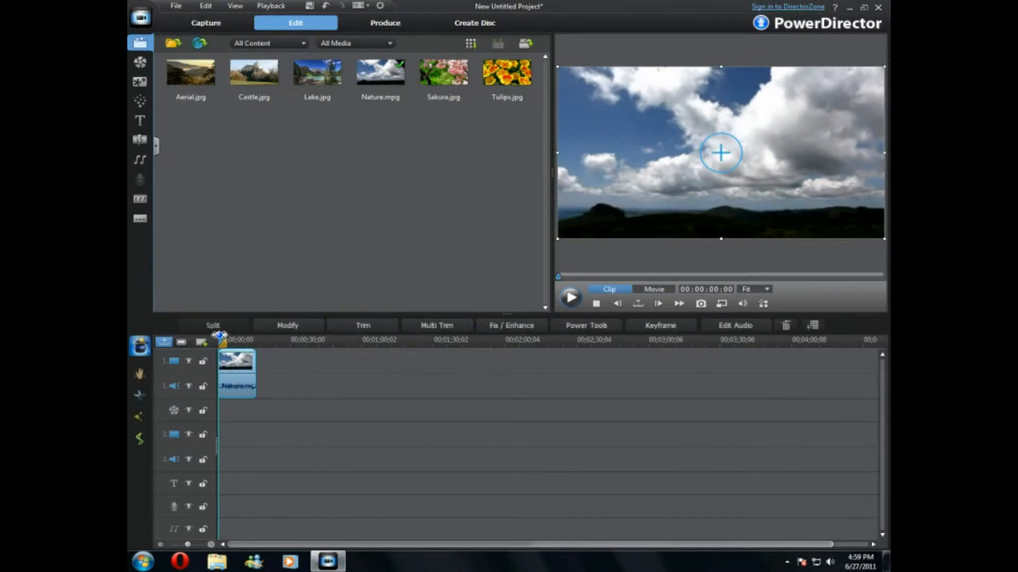
Import the WindowsNetbookHelper video from Public Videos into the media library
click(192, 74)
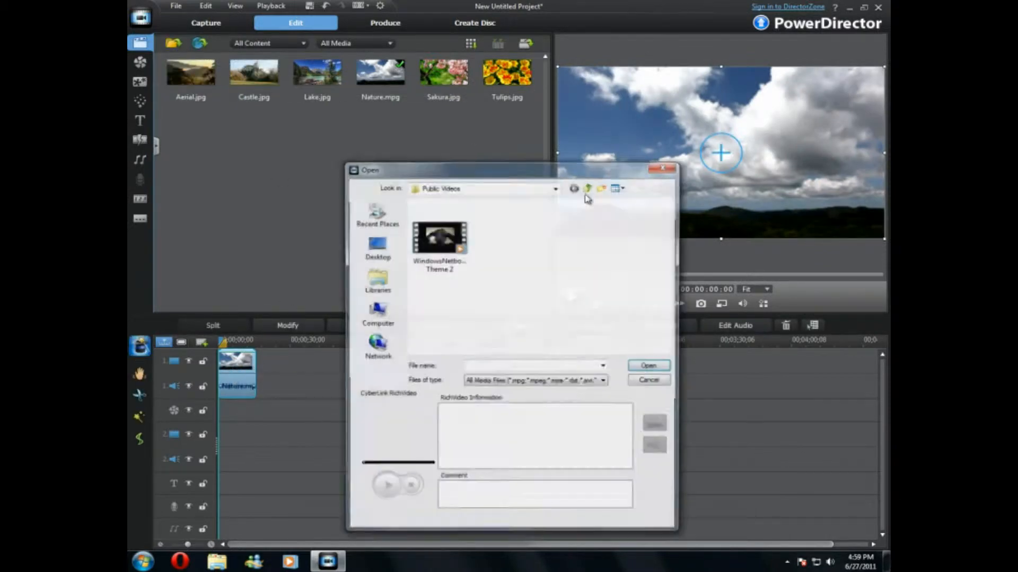
click(648, 365)
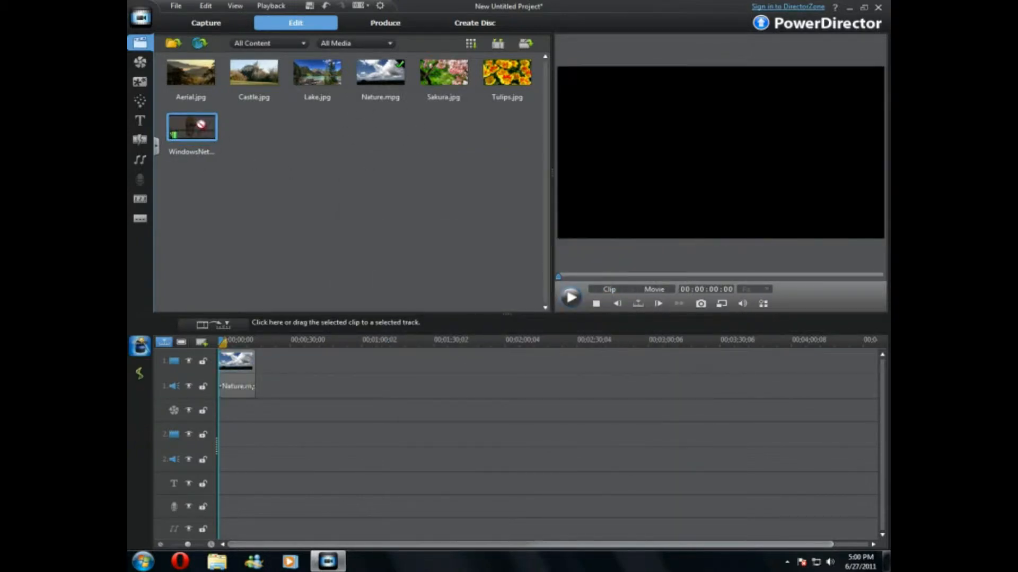
Drag the WindowsNetbookHelper clip onto video track 2 at the timeline start
drag(191, 126, 232, 442)
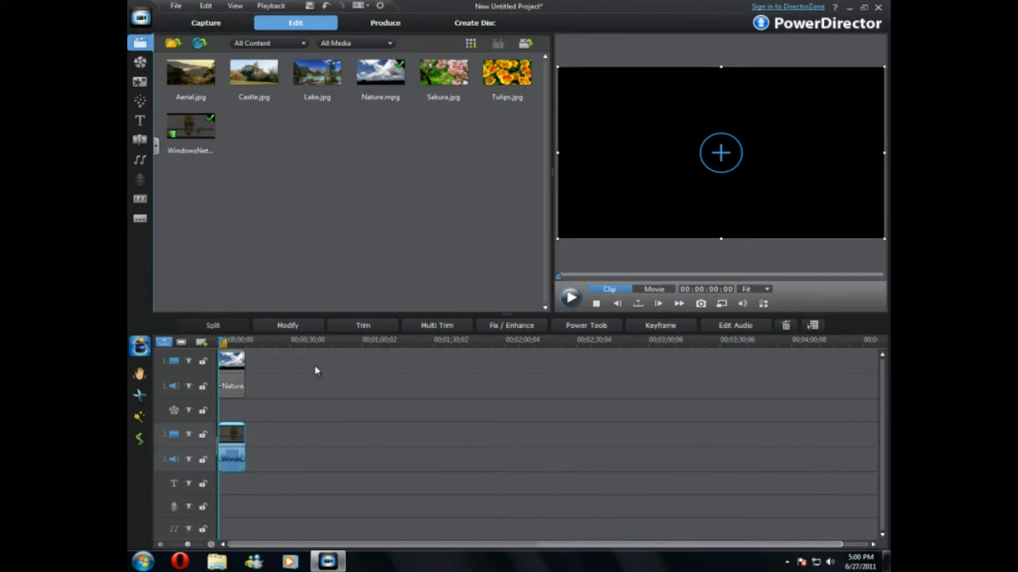
mouse_move(889, 247)
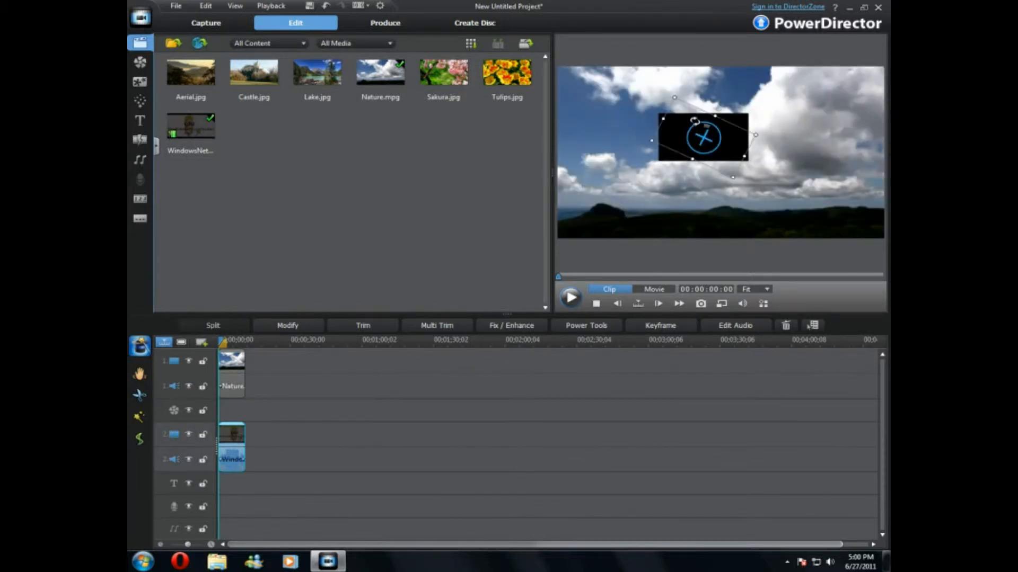
Move the overlay clip into the top-right corner and tilt it at an angle
drag(703, 136, 777, 107)
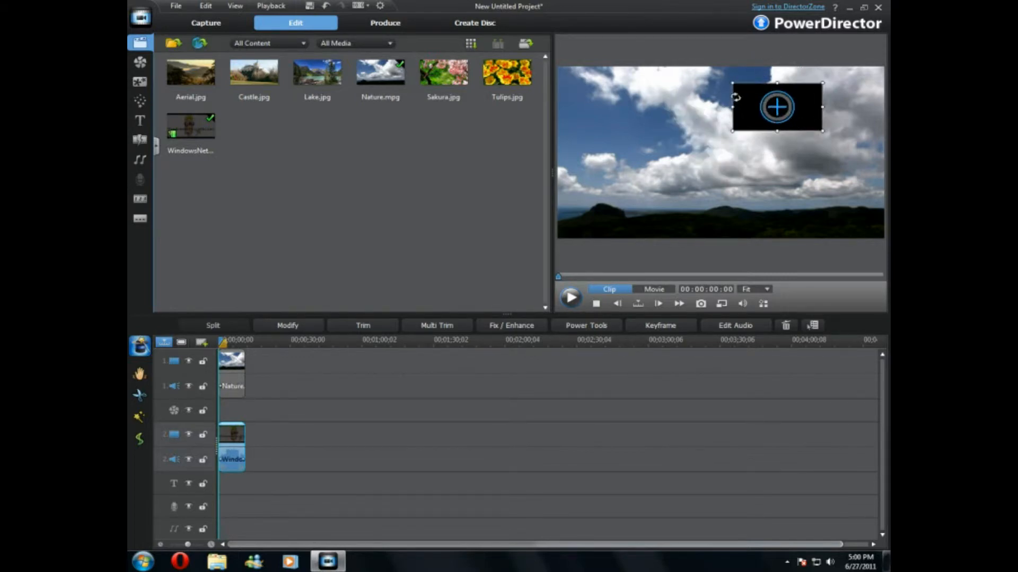
drag(775, 106, 720, 160)
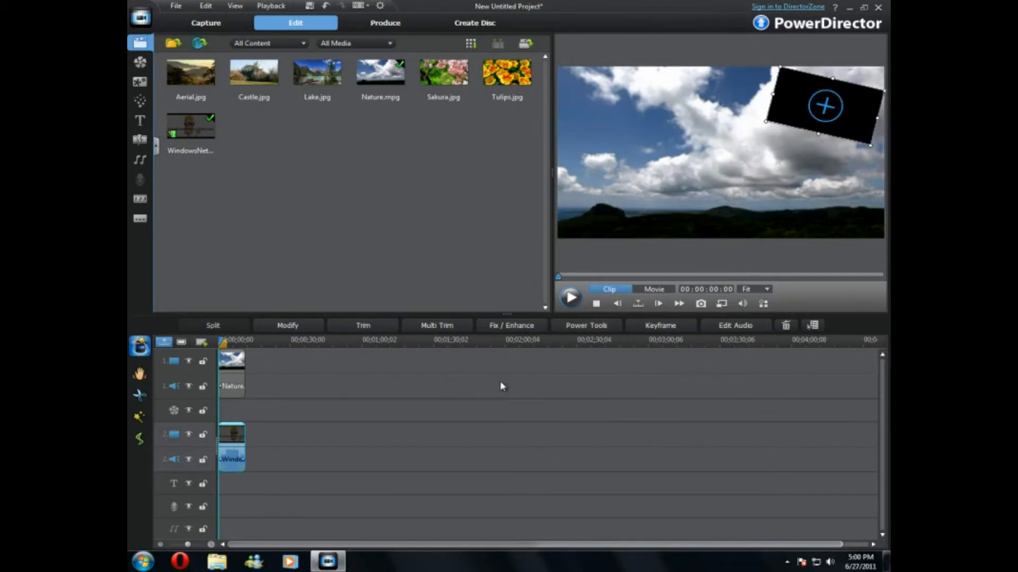
mouse_move(571, 298)
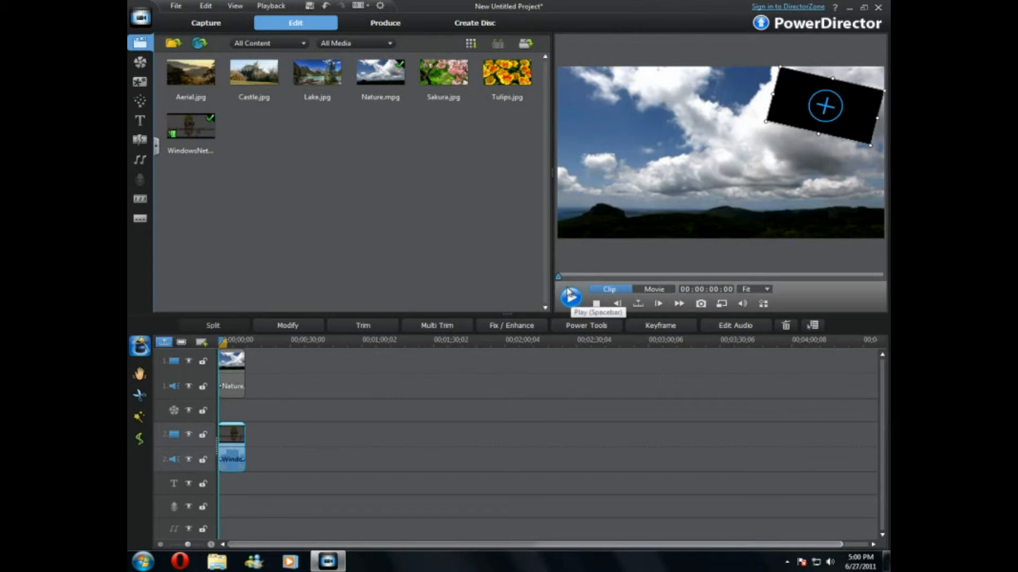
Play the edited video for about 24 seconds, then pause playback
click(570, 299)
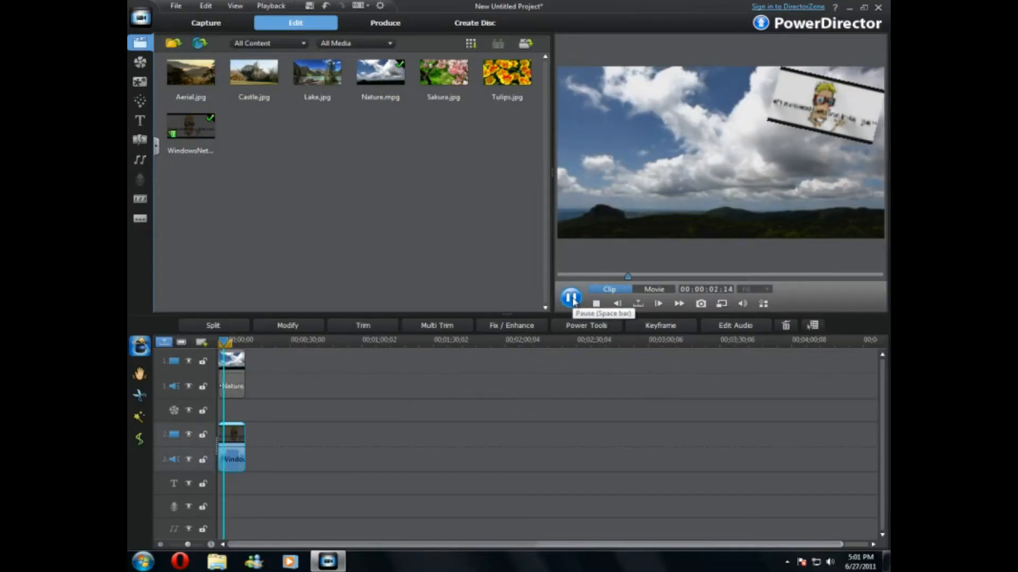
click(570, 297)
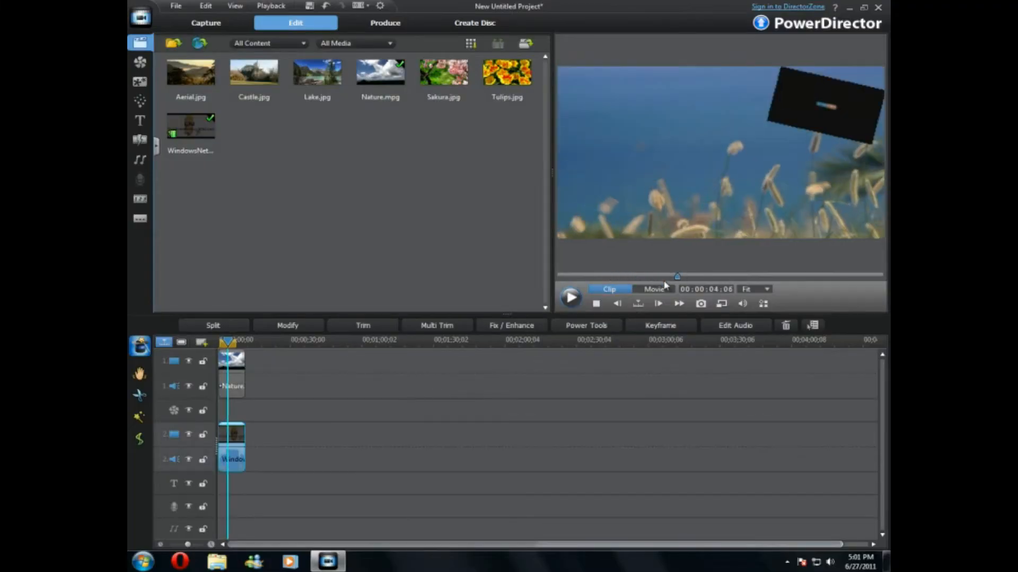